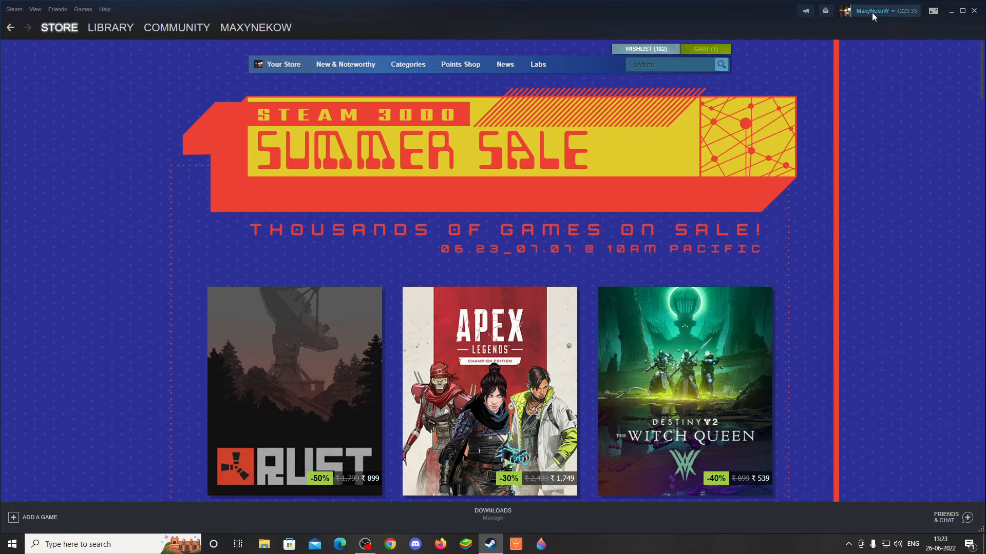
Go to Account details and view the purchase history listing past transactions.
left_click(873, 10)
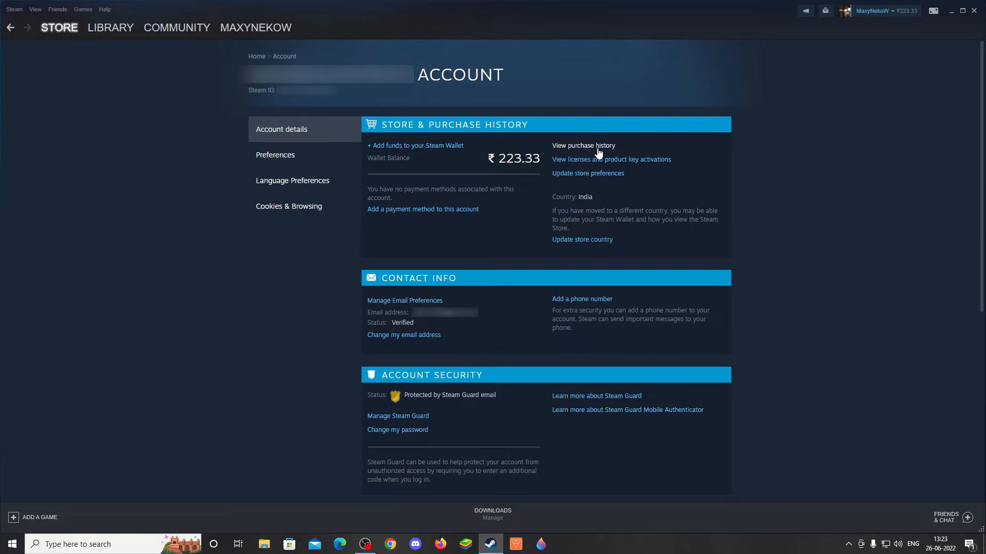
left_click(583, 145)
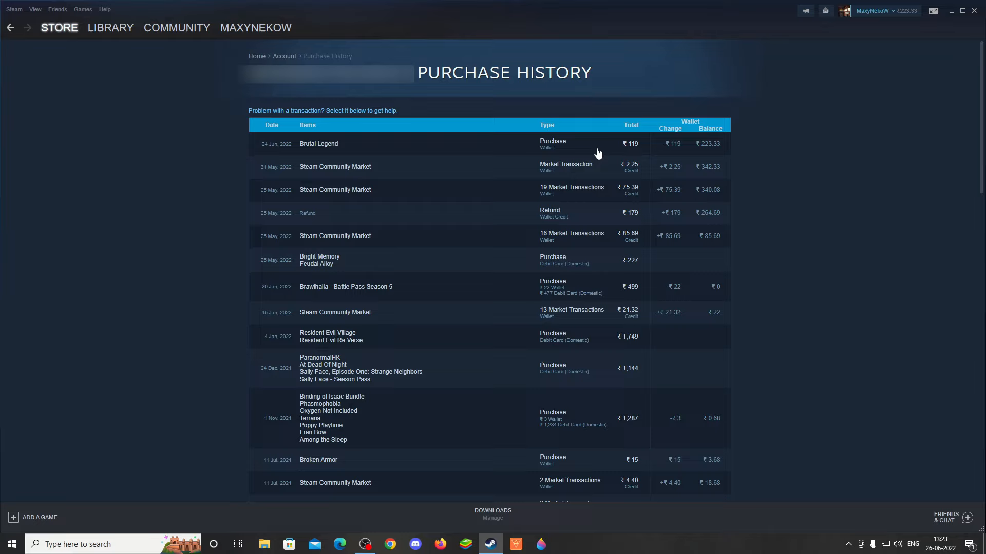